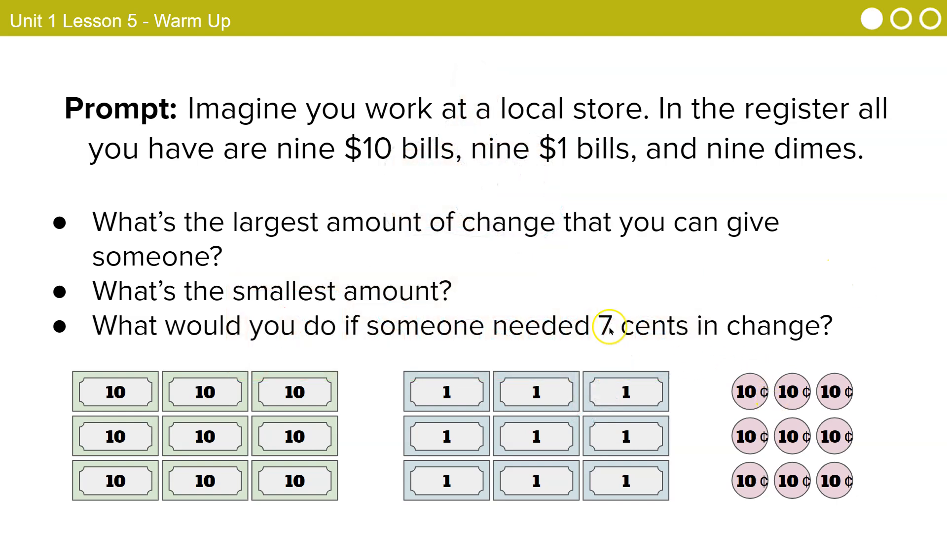
mouse_move(467, 258)
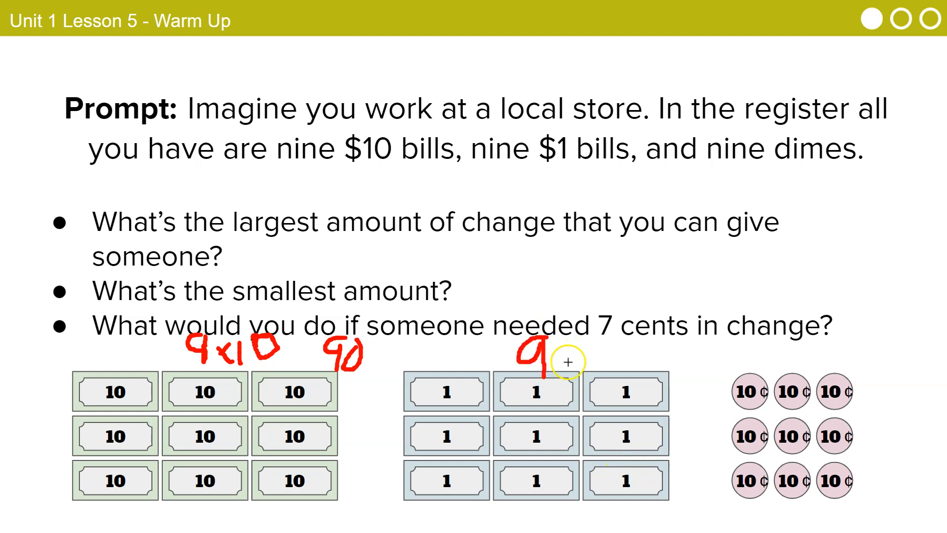
mouse_move(834, 444)
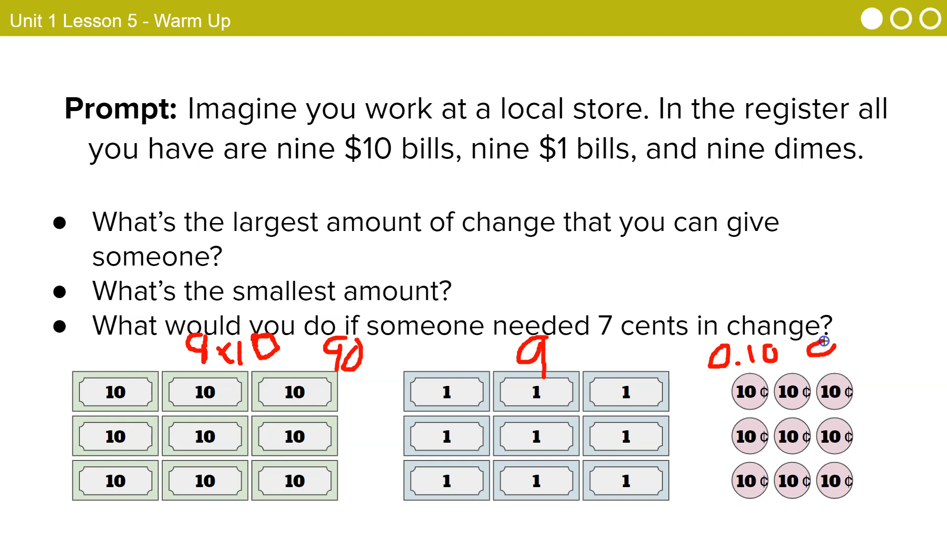
- Write 0.90 as the dimes total and the largest change amount above the questions
drag(819, 355, 858, 359)
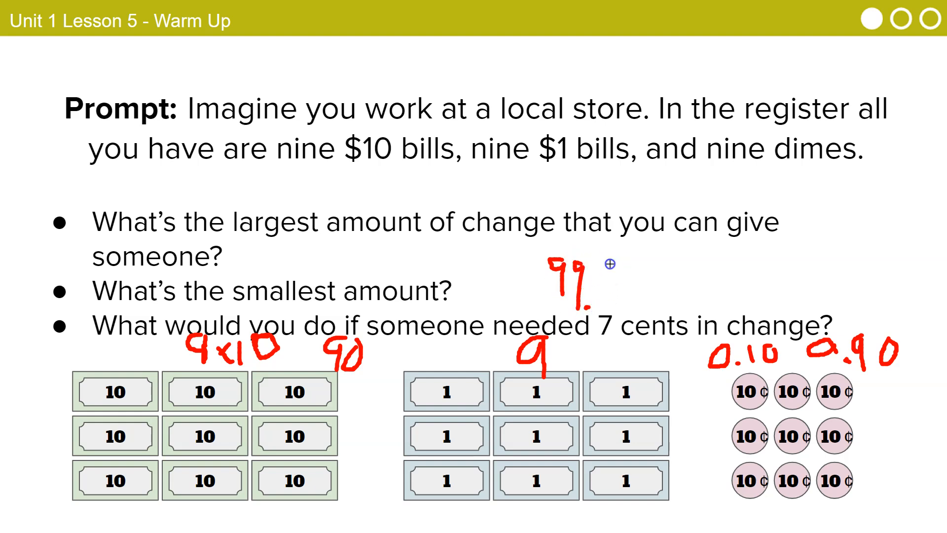
drag(608, 266, 628, 302)
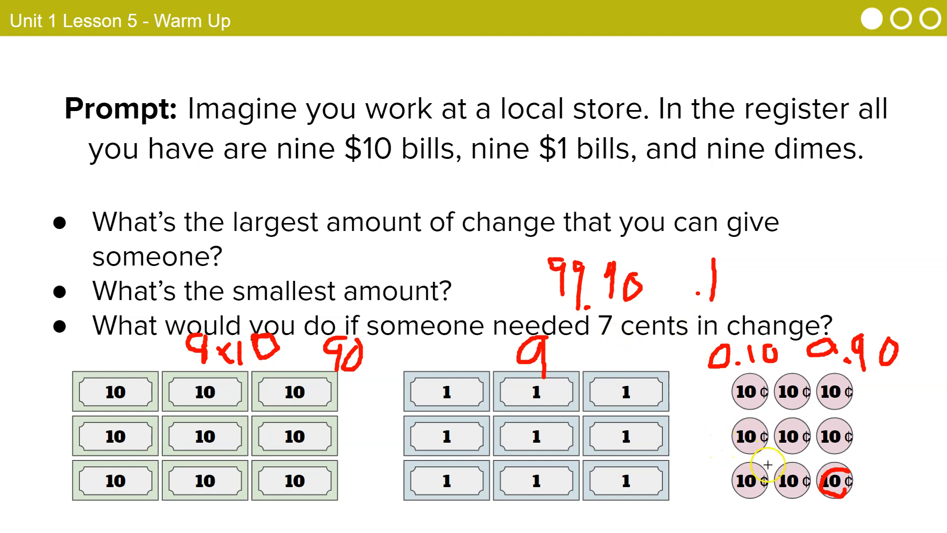
mouse_move(837, 475)
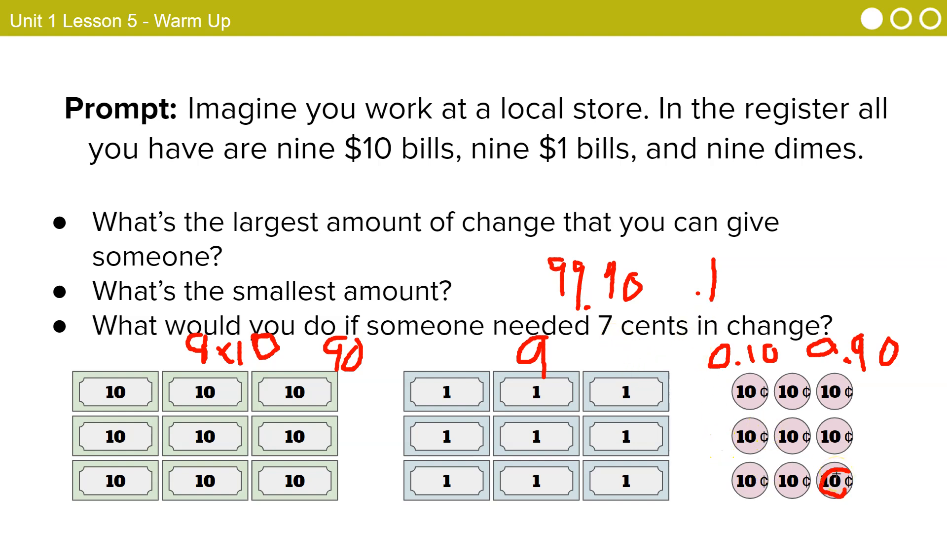
mouse_move(836, 475)
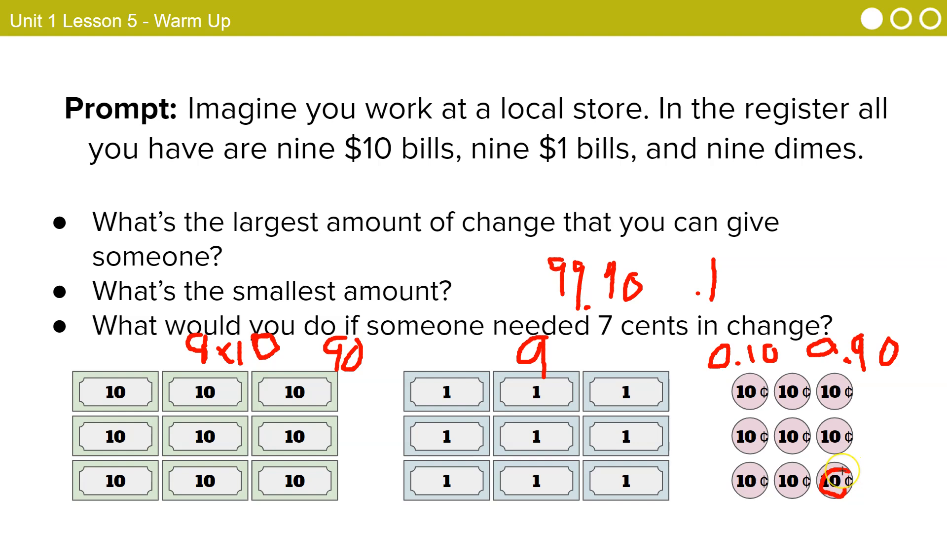
mouse_move(785, 413)
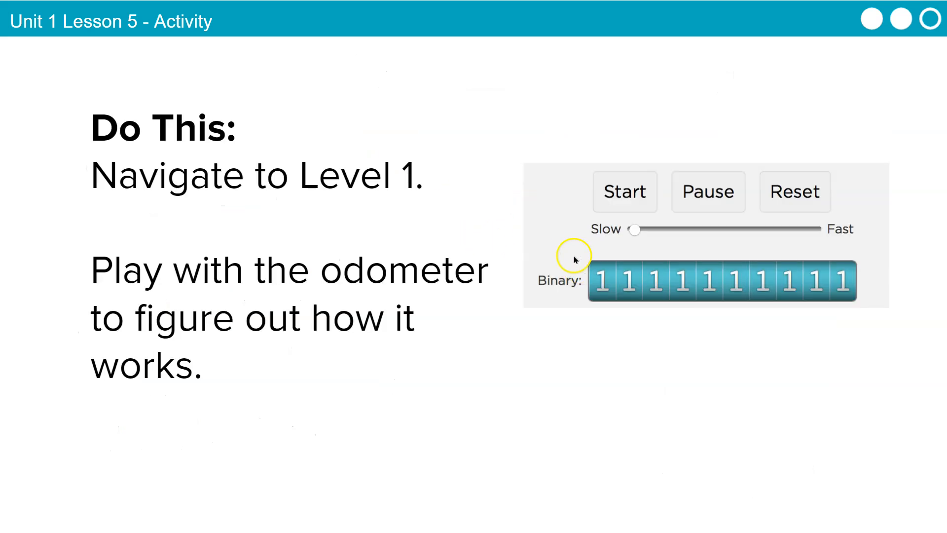
mouse_move(283, 273)
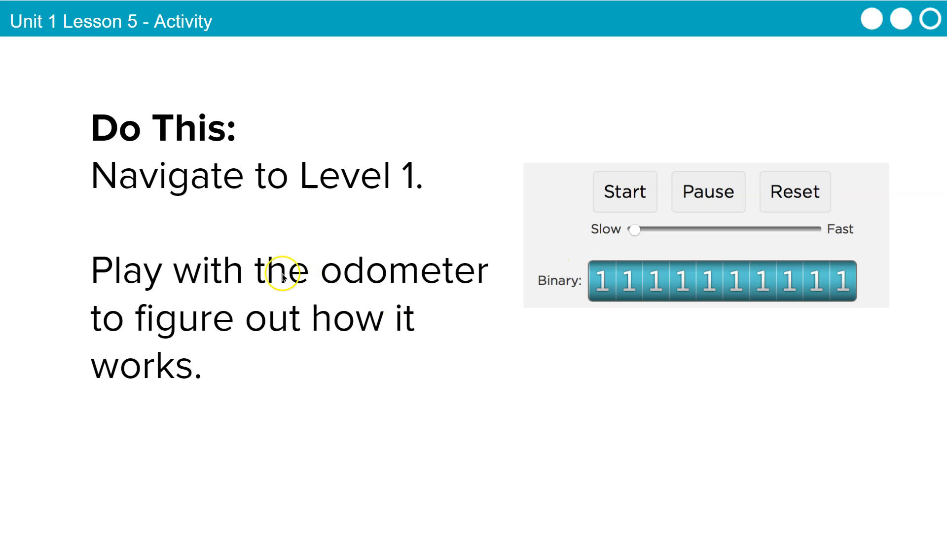
mouse_move(404, 334)
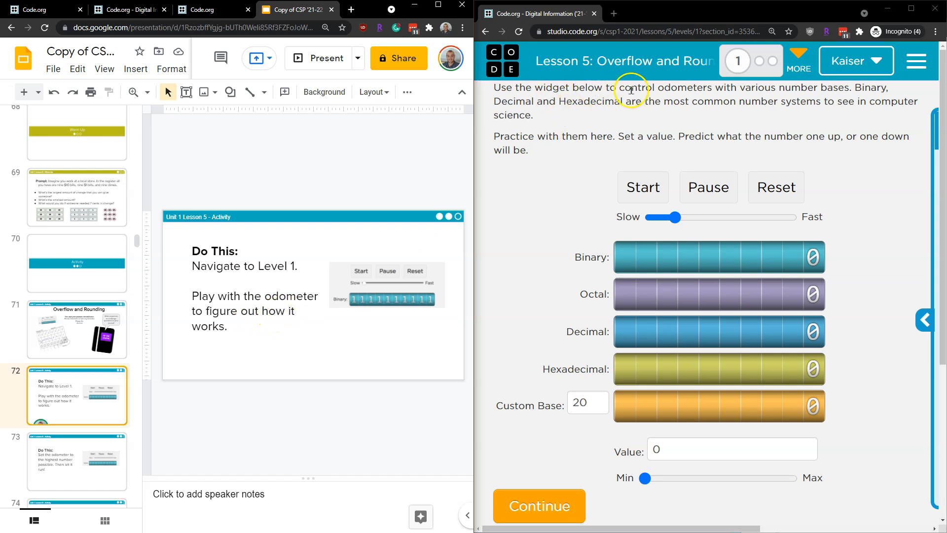
mouse_move(867, 99)
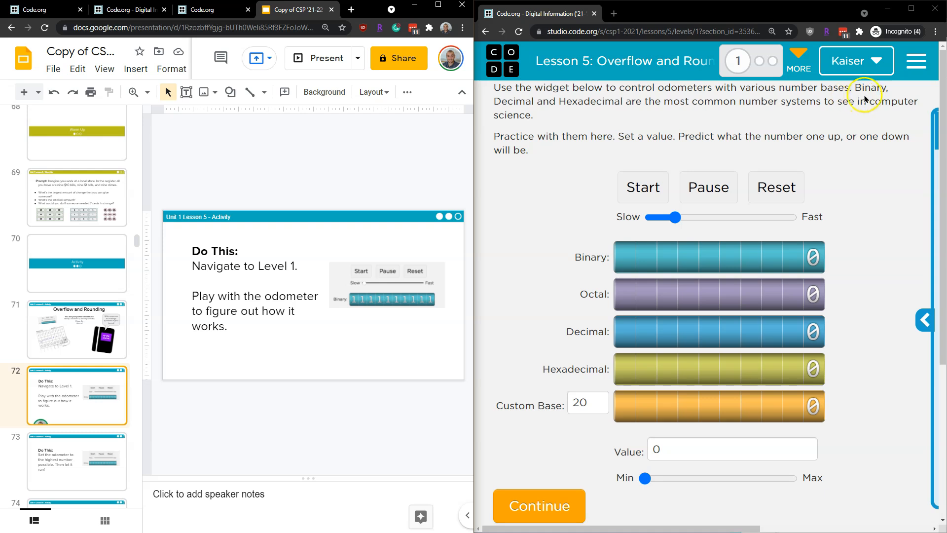
mouse_move(532, 101)
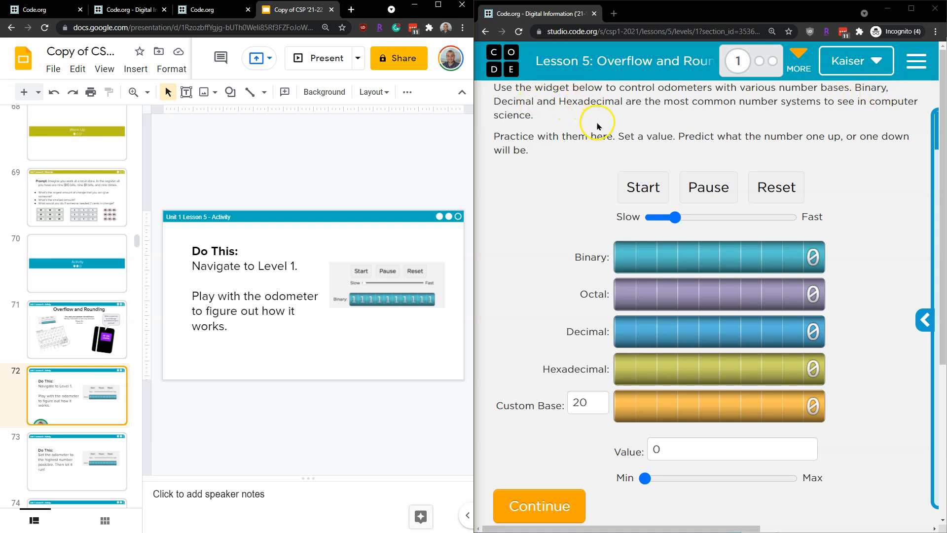
mouse_move(899, 117)
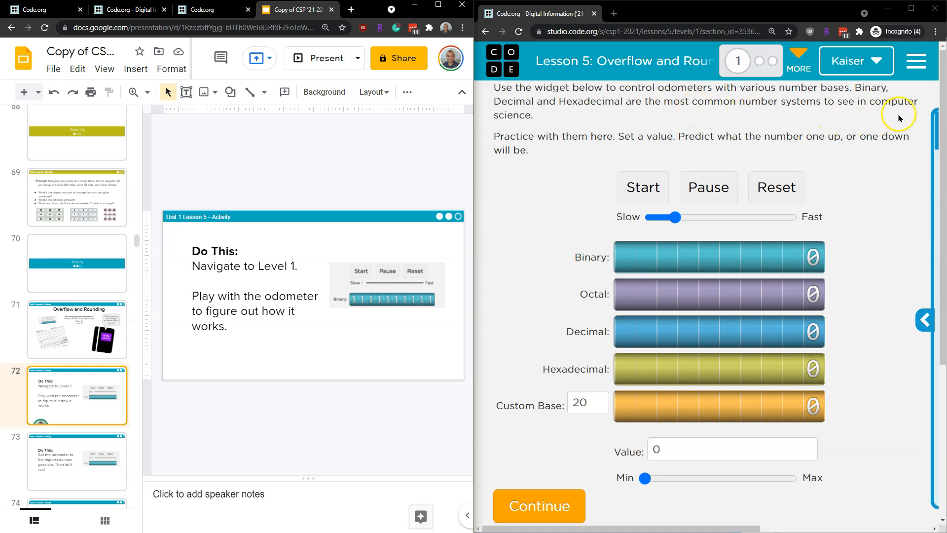
mouse_move(557, 142)
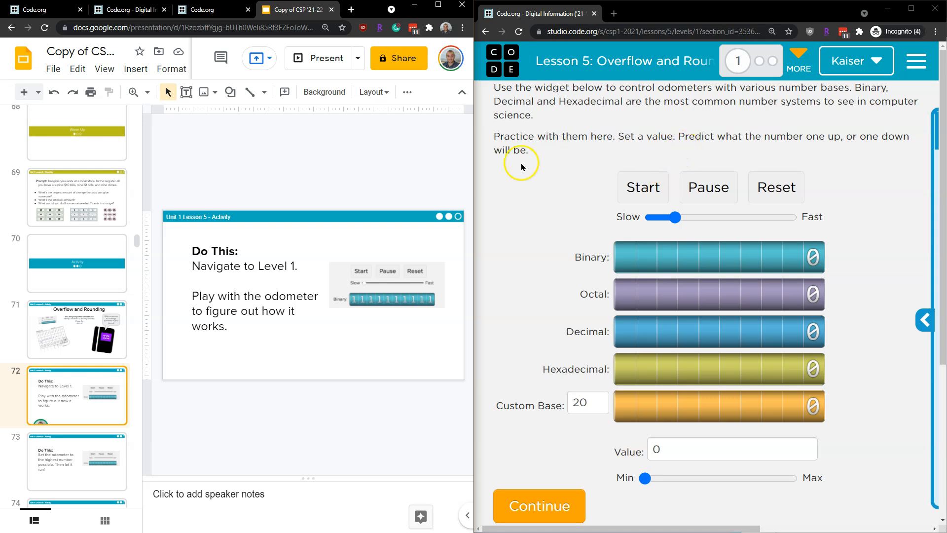
mouse_move(660, 156)
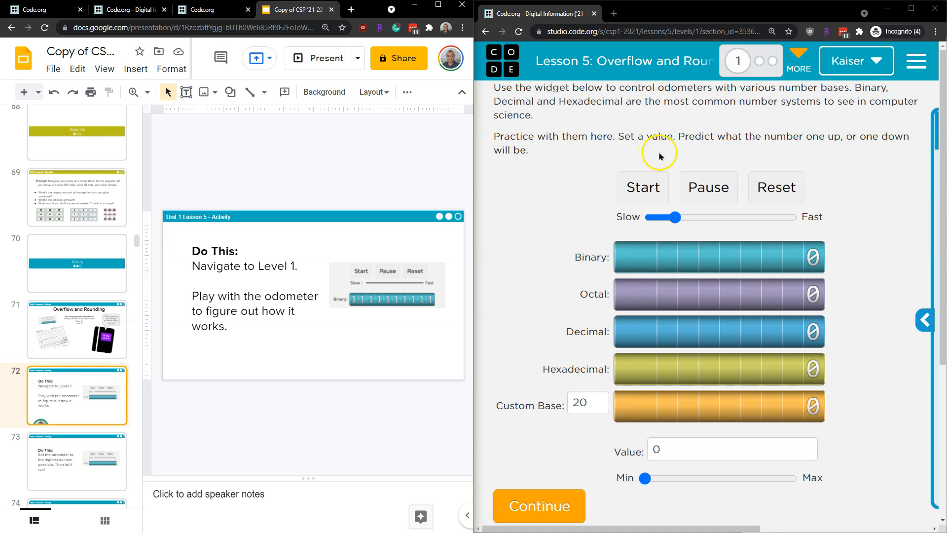
mouse_move(870, 151)
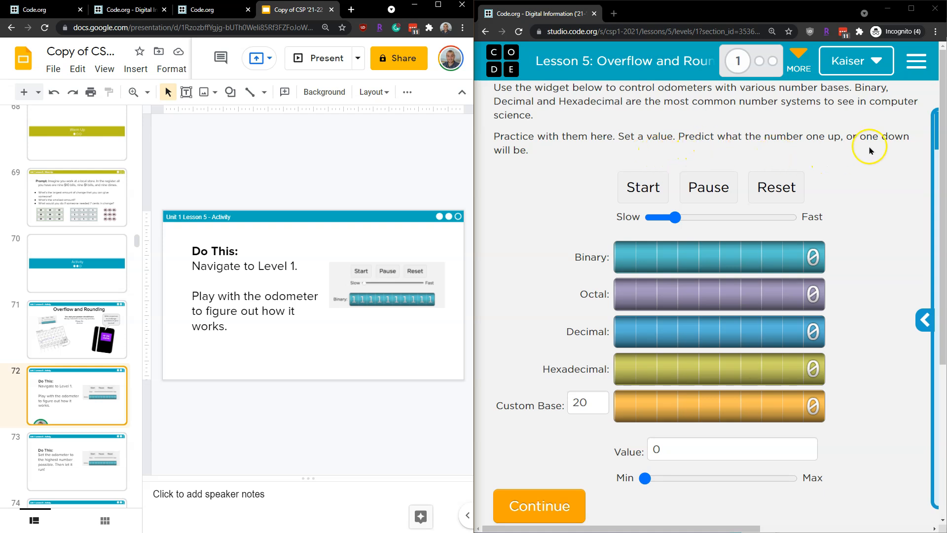
mouse_move(900, 139)
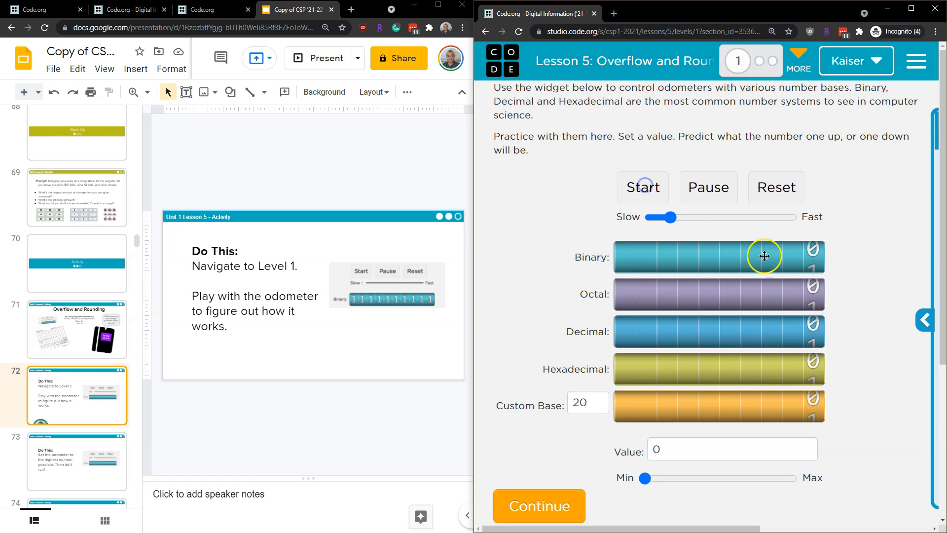
- Spin the odometer, enter 11 into its Value box, then advance to the next activity slide
drag(645, 477, 764, 477)
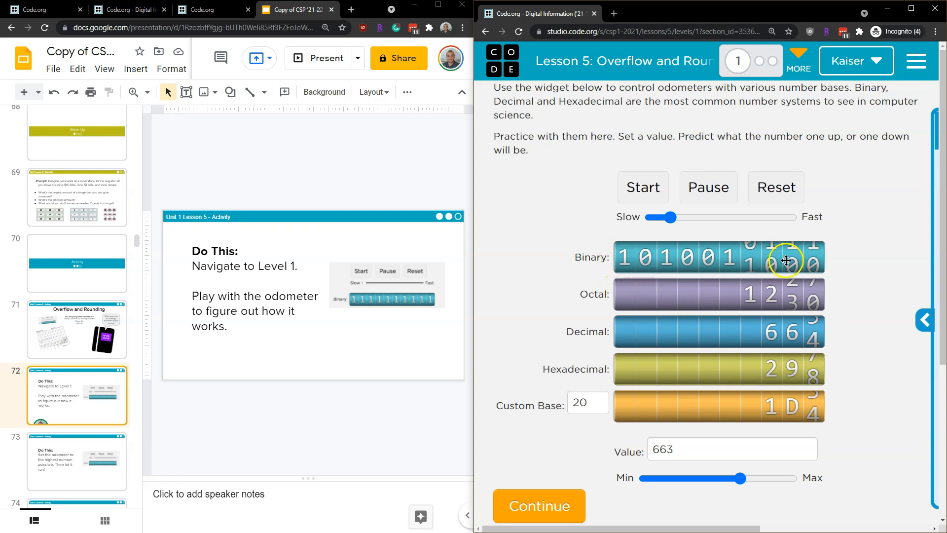
drag(742, 478, 720, 478)
text(11)
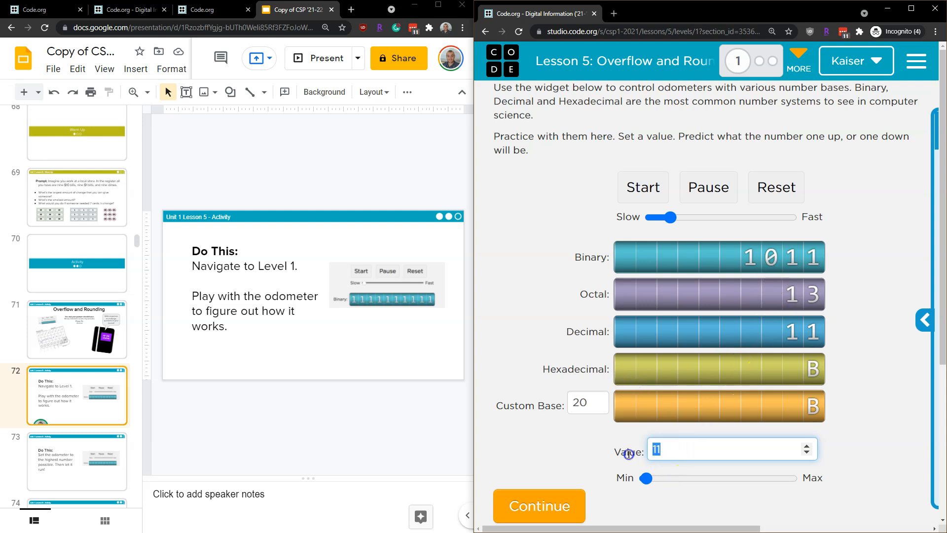
text(2)
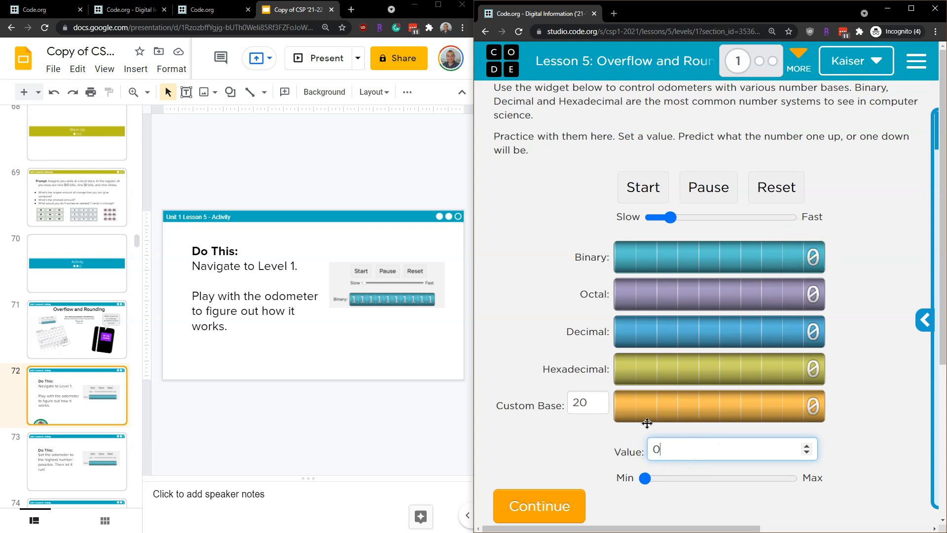
text(1)
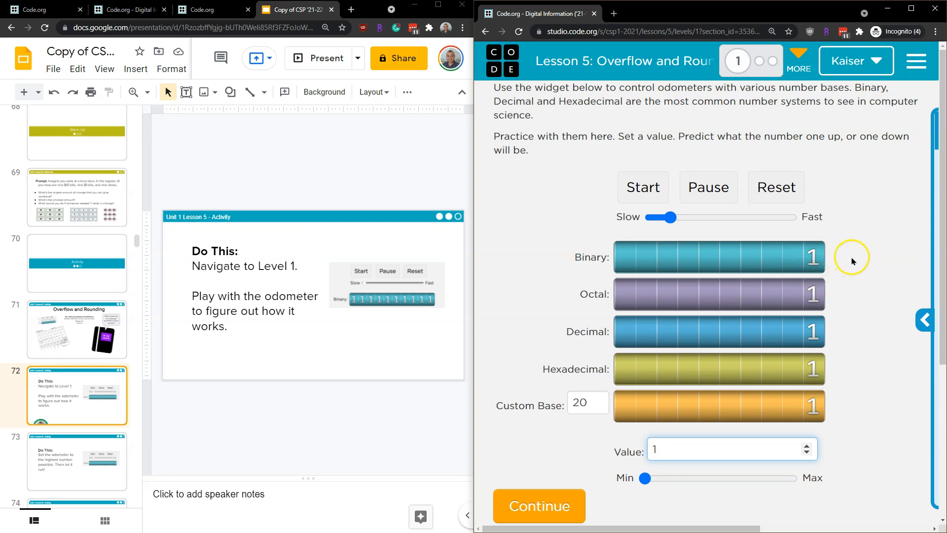
mouse_move(812, 260)
text(2)
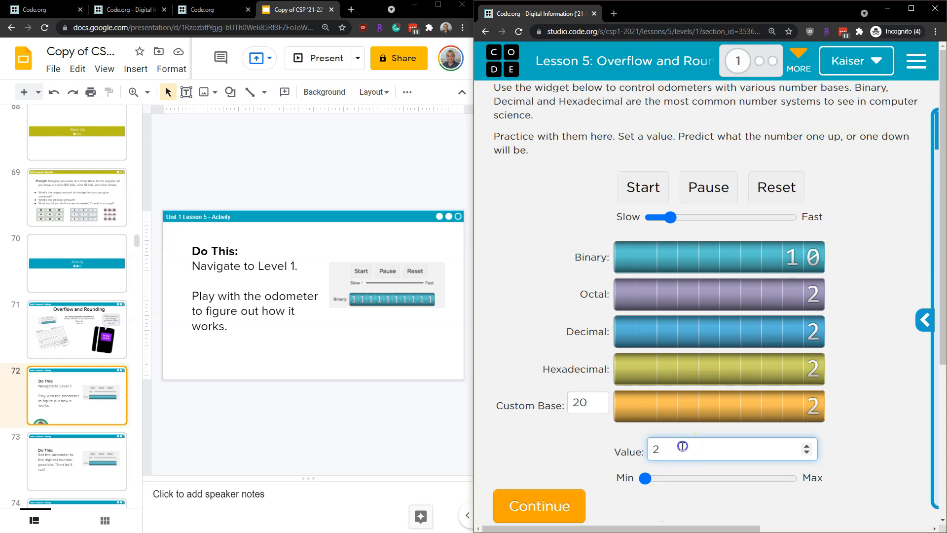
text(11)
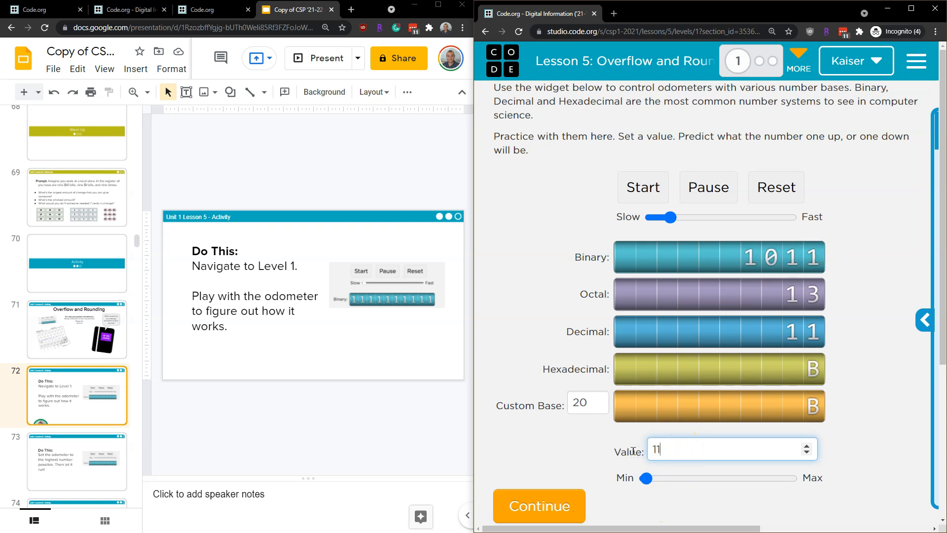
mouse_move(664, 306)
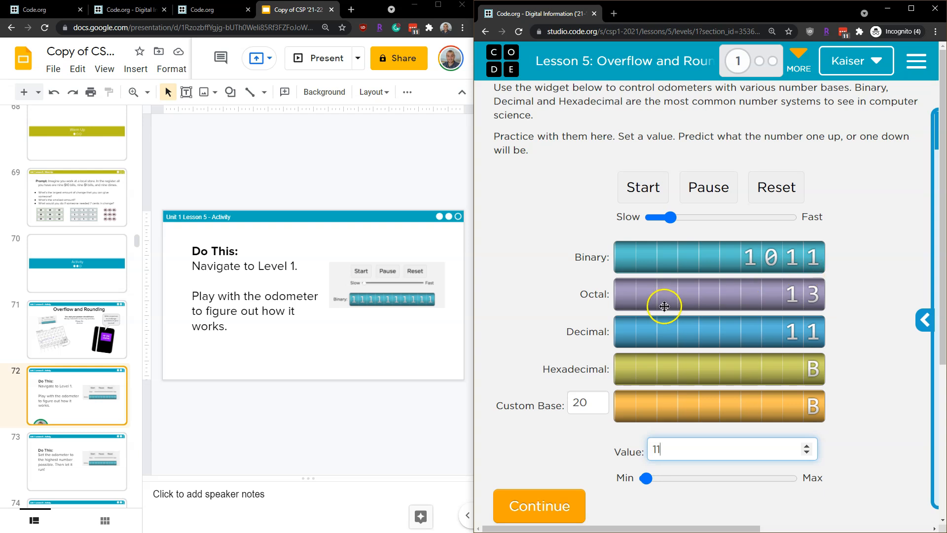
mouse_move(666, 356)
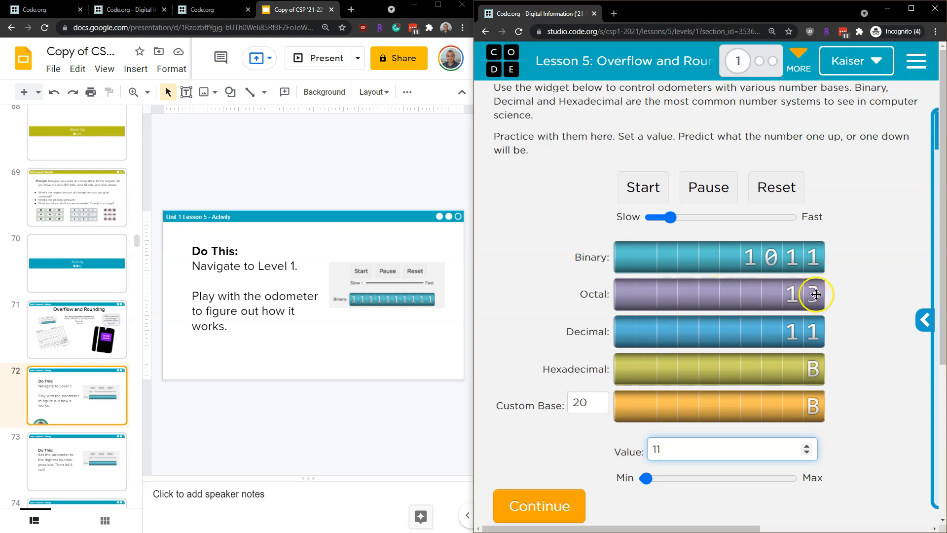
click(816, 294)
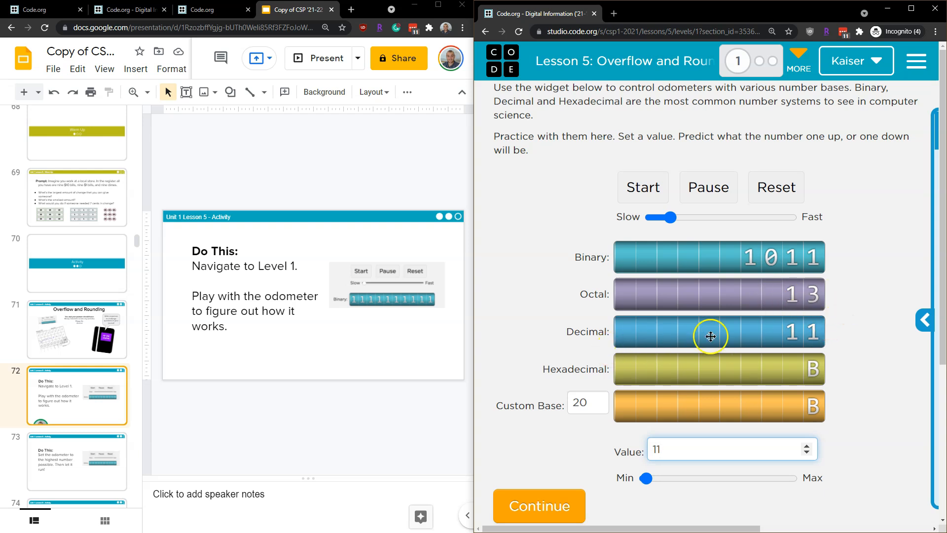
mouse_move(828, 338)
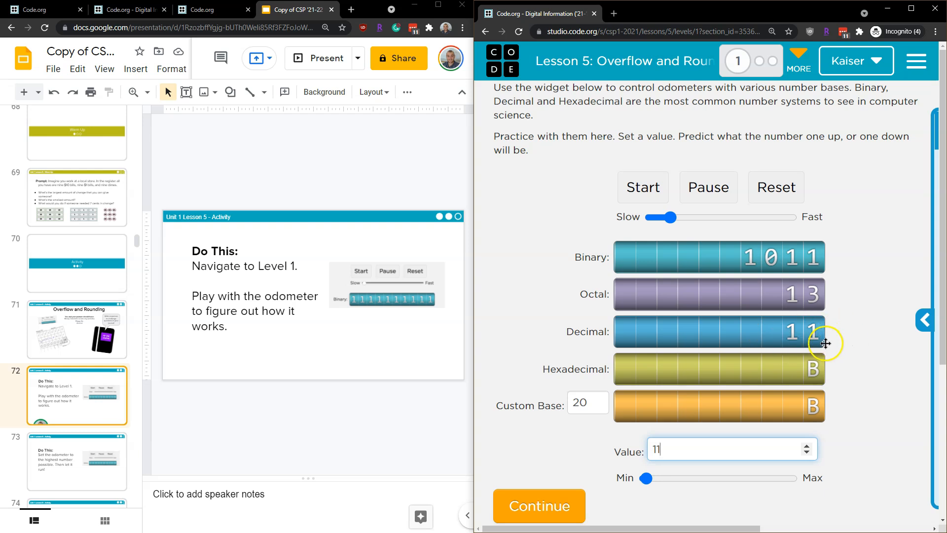
mouse_move(814, 370)
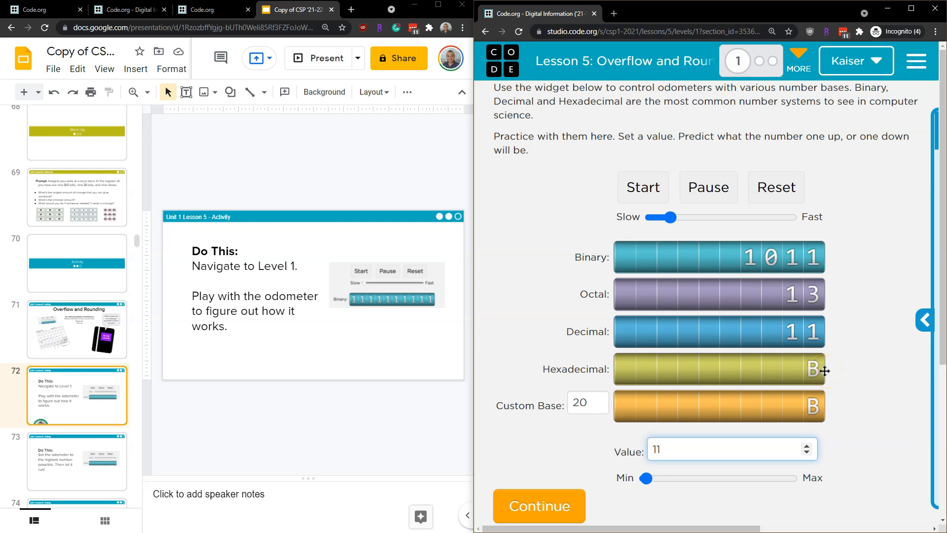
mouse_move(558, 330)
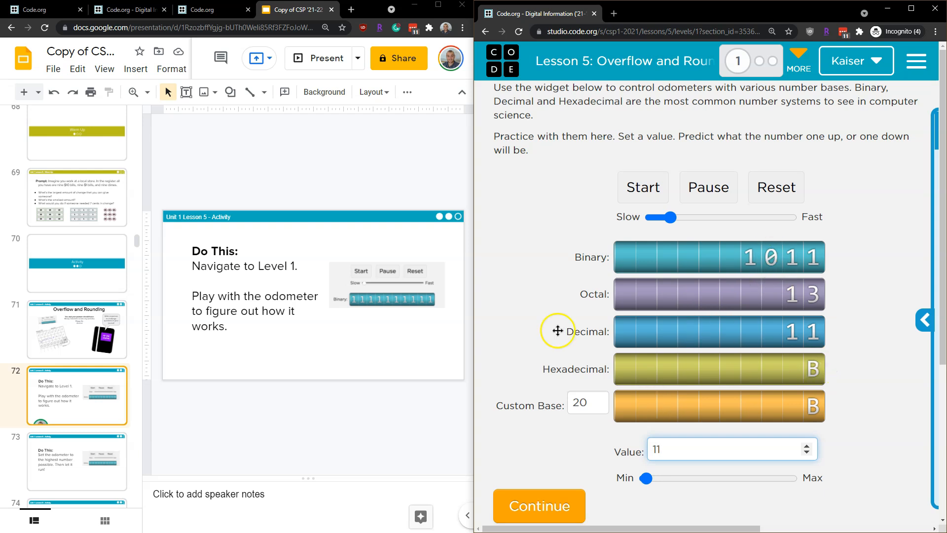
click(77, 461)
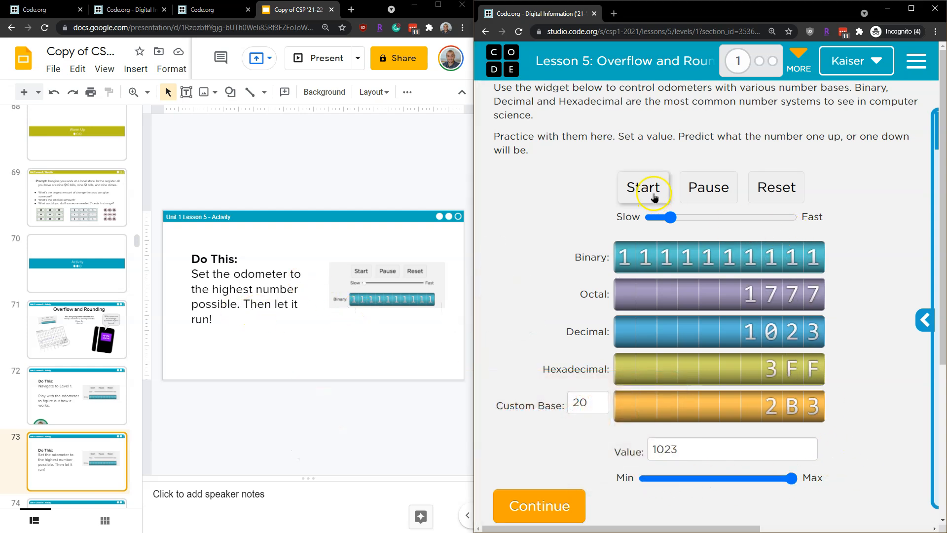
- Start the odometers running from the maximum value 1023
click(645, 188)
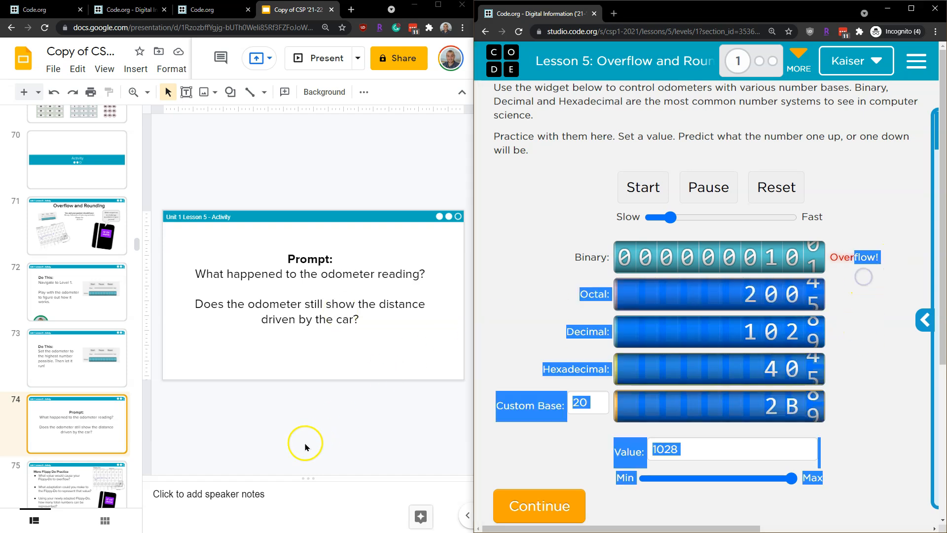
- Select slide 75, More Flippy Do Practice, in the filmstrip
click(77, 461)
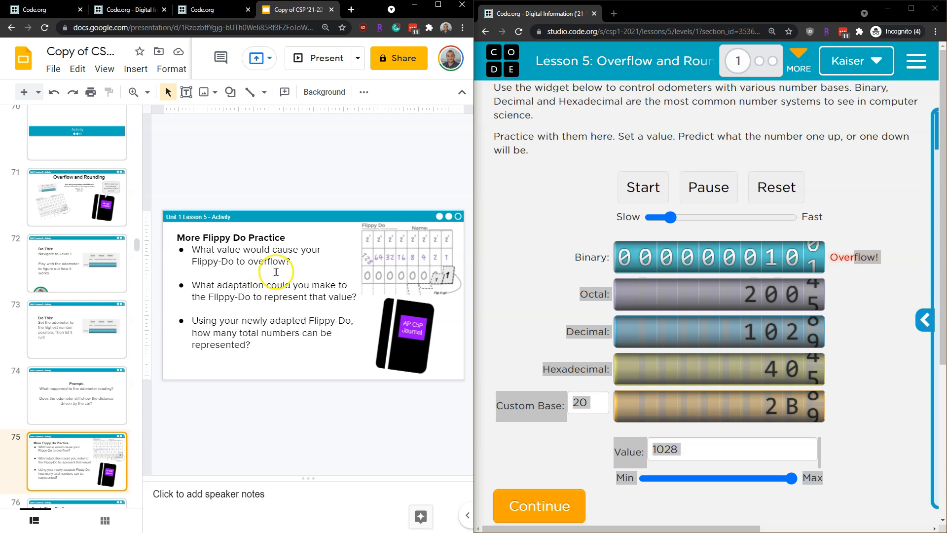
mouse_move(304, 257)
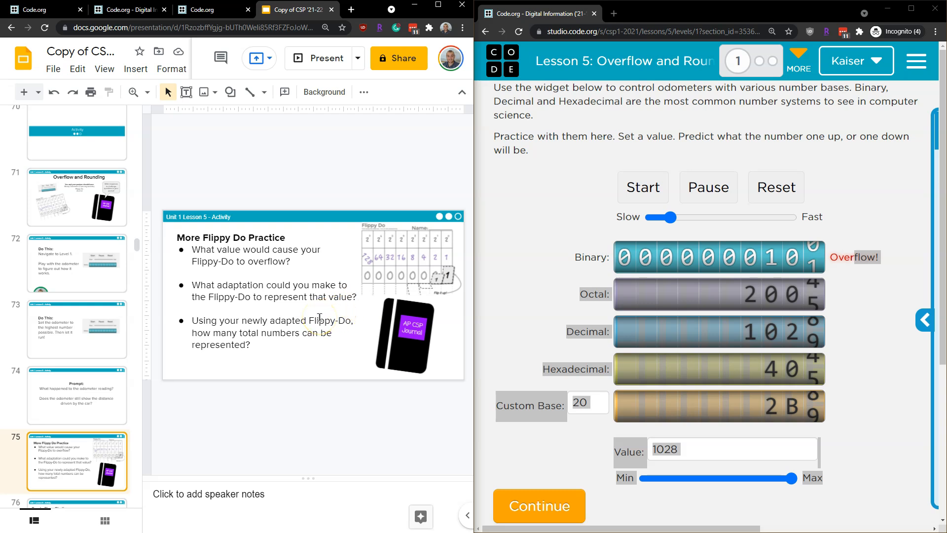
mouse_move(359, 300)
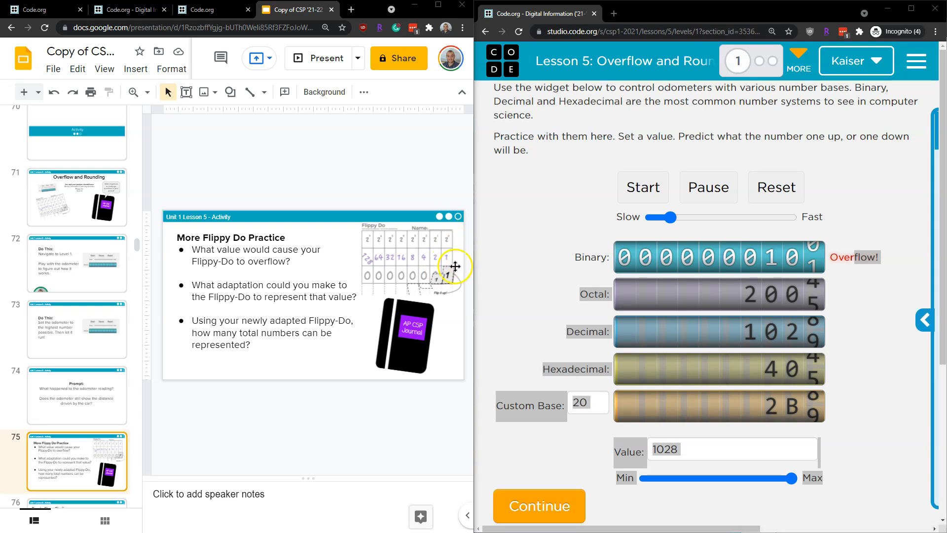
mouse_move(447, 256)
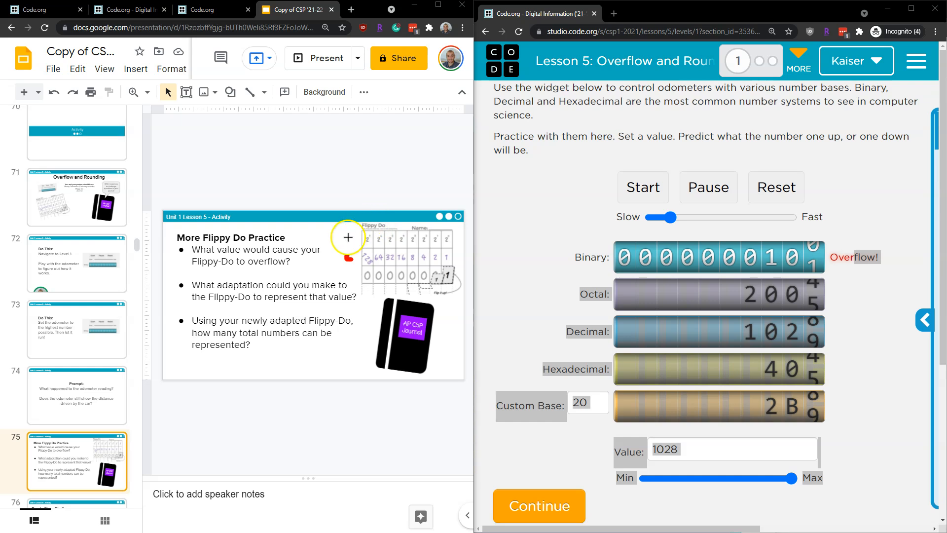
mouse_move(324, 246)
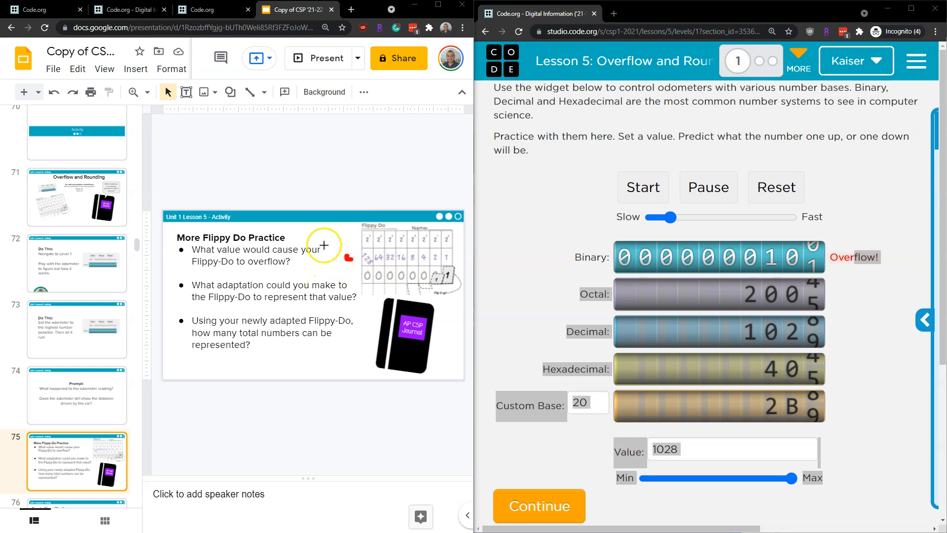
mouse_move(352, 249)
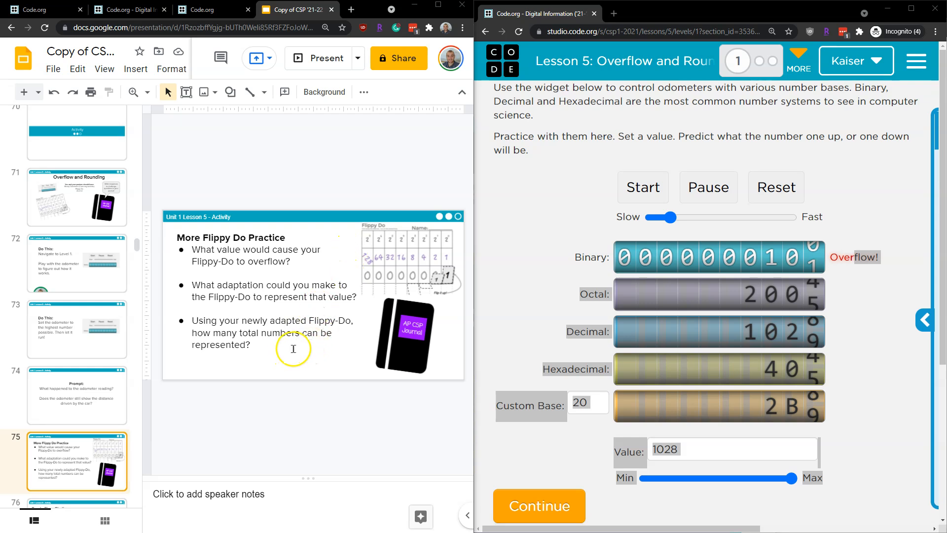
mouse_move(314, 322)
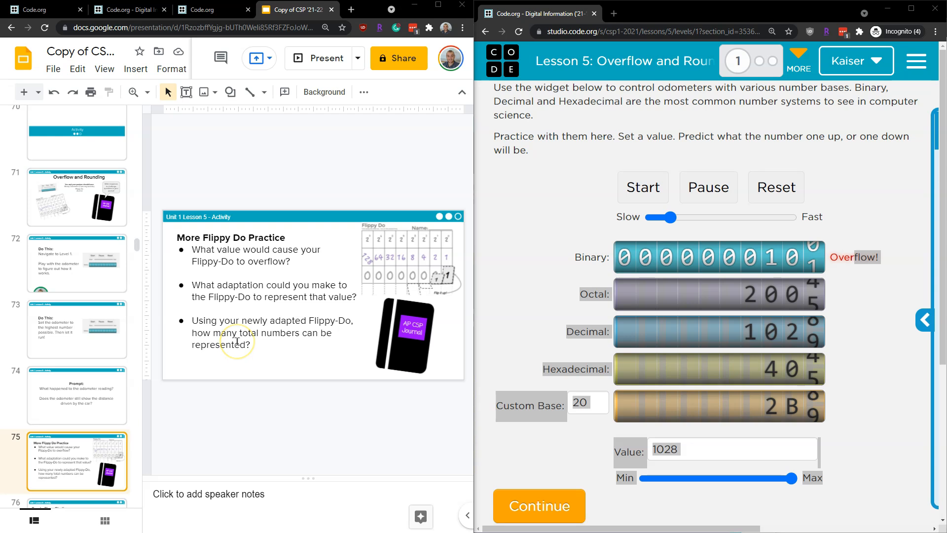
mouse_move(347, 250)
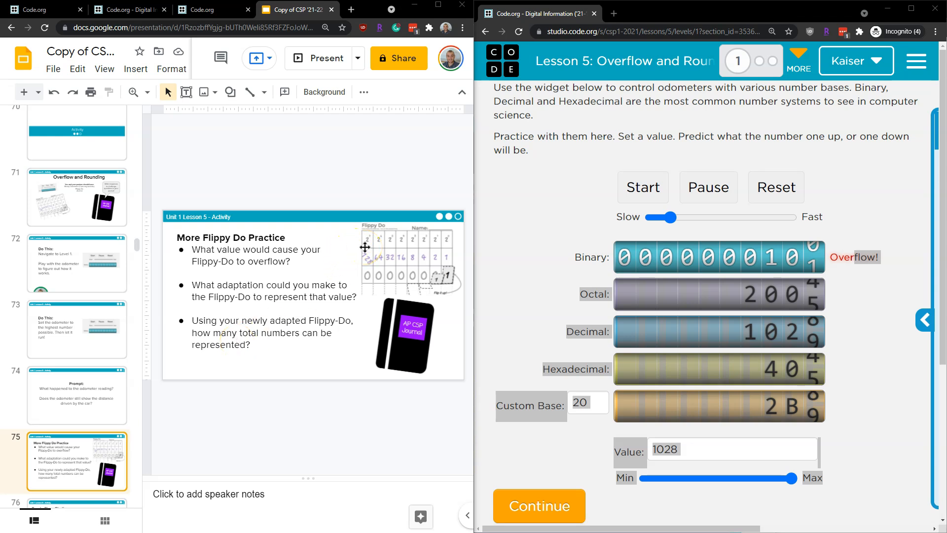
mouse_move(361, 267)
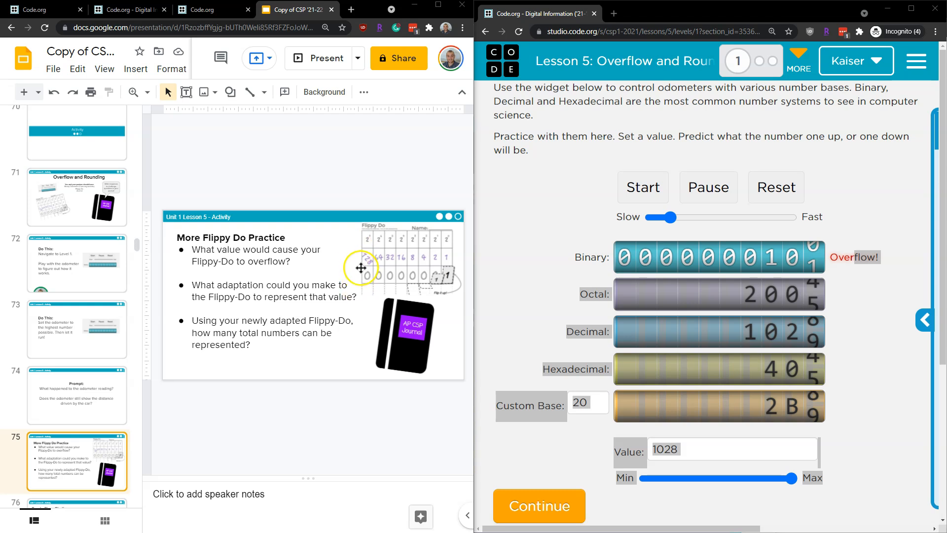
mouse_move(464, 243)
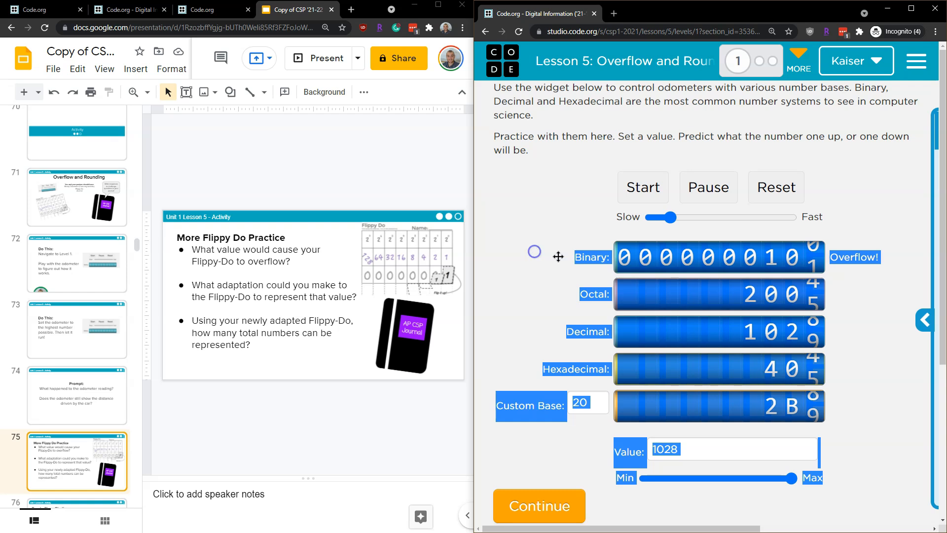
mouse_move(537, 343)
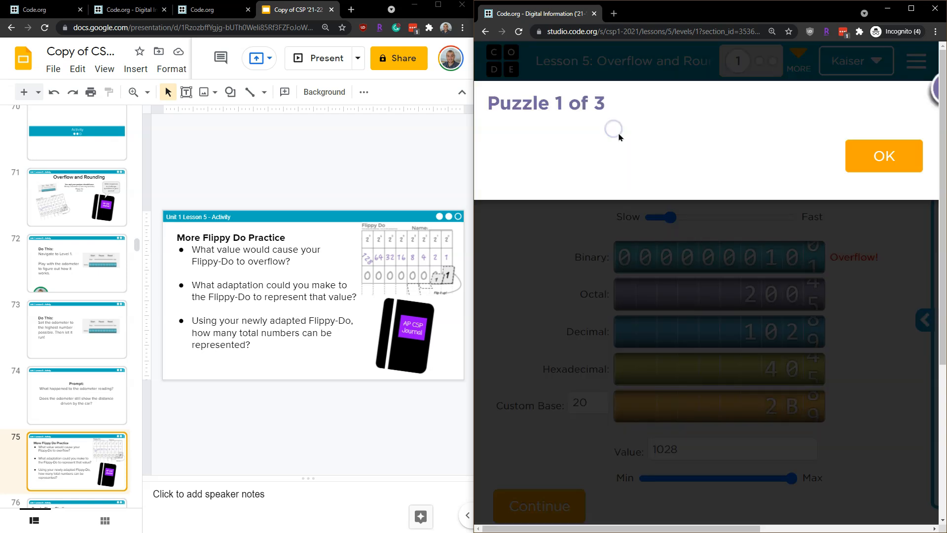
- Dismiss the puzzle notice and write 9, 10, 100, 1000 in red around the slide
click(884, 155)
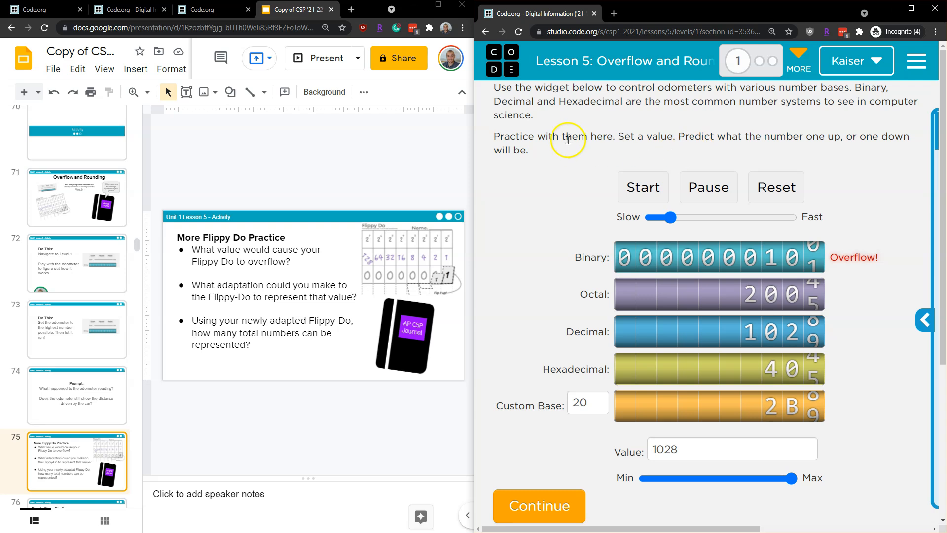
mouse_move(392, 252)
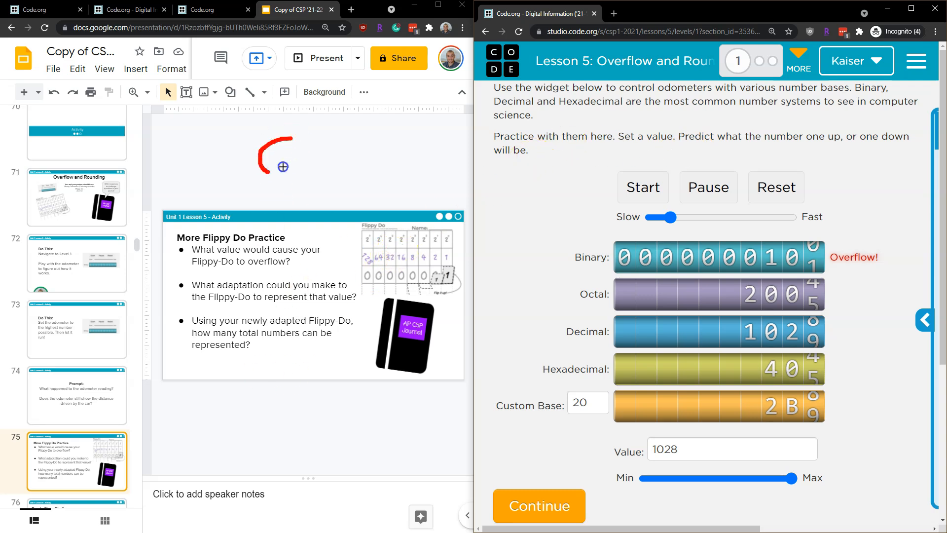
drag(290, 139, 284, 227)
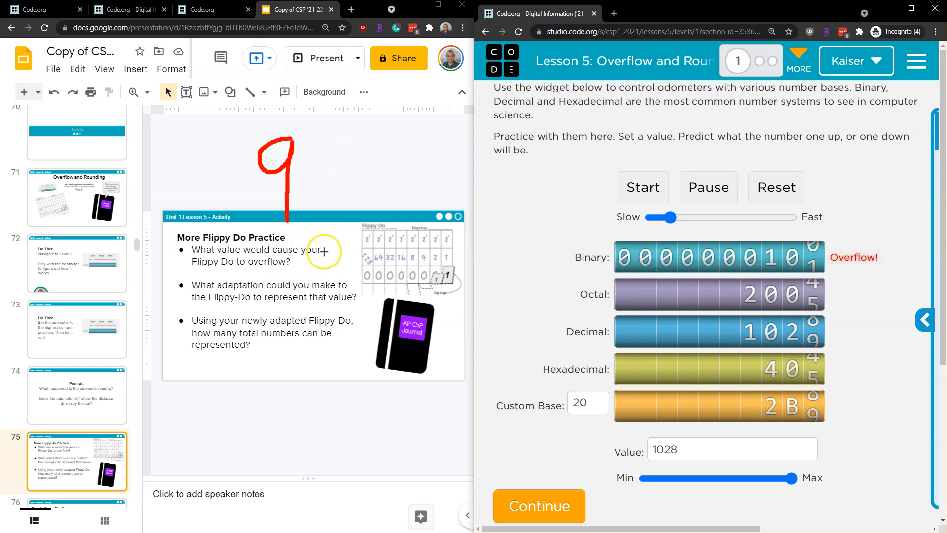
mouse_move(229, 236)
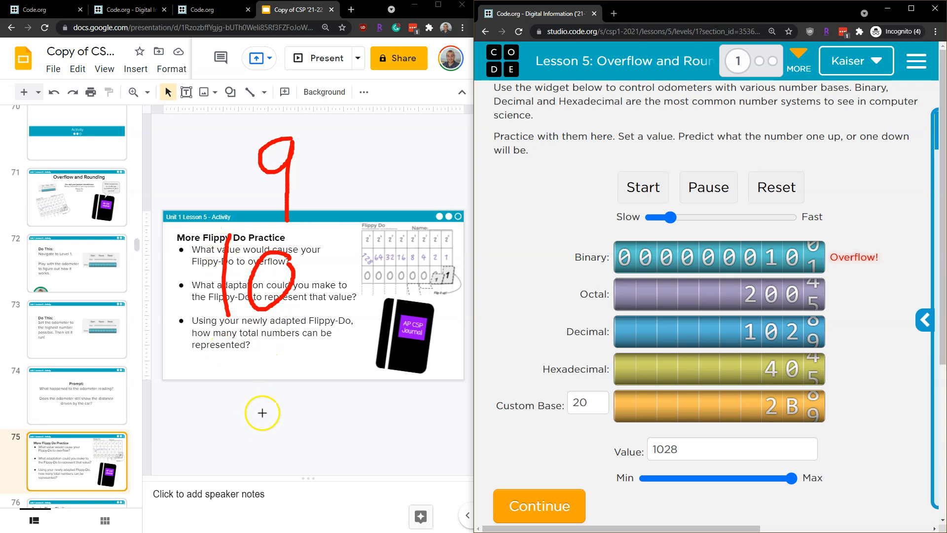
mouse_move(315, 226)
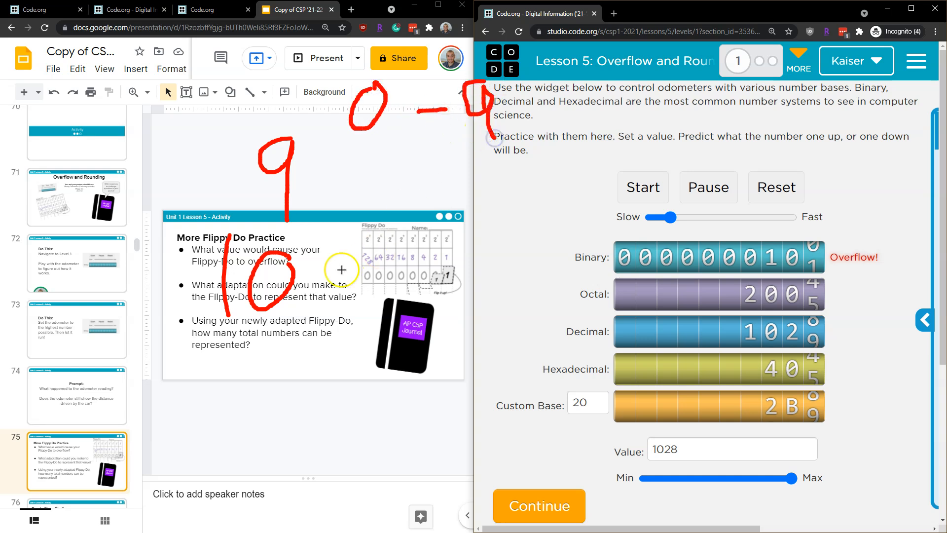
mouse_move(252, 456)
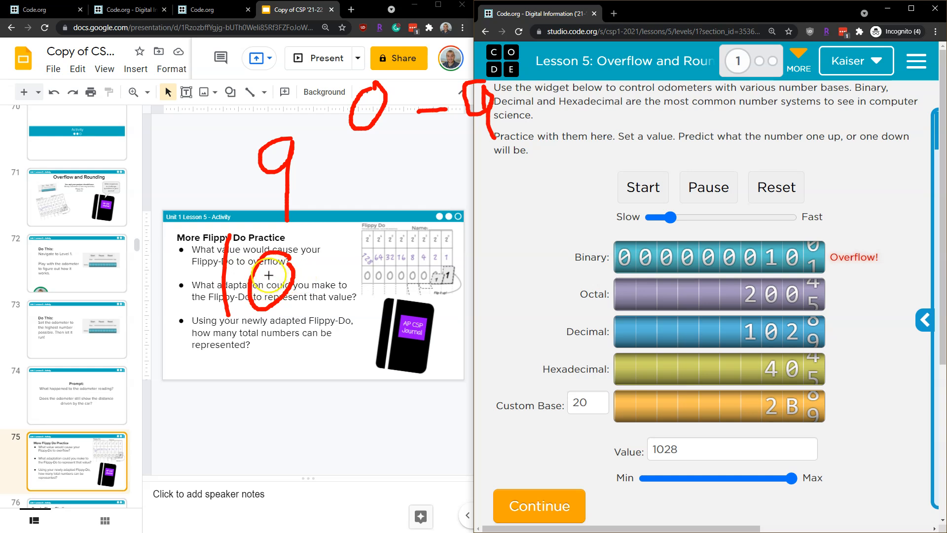
drag(269, 276, 259, 444)
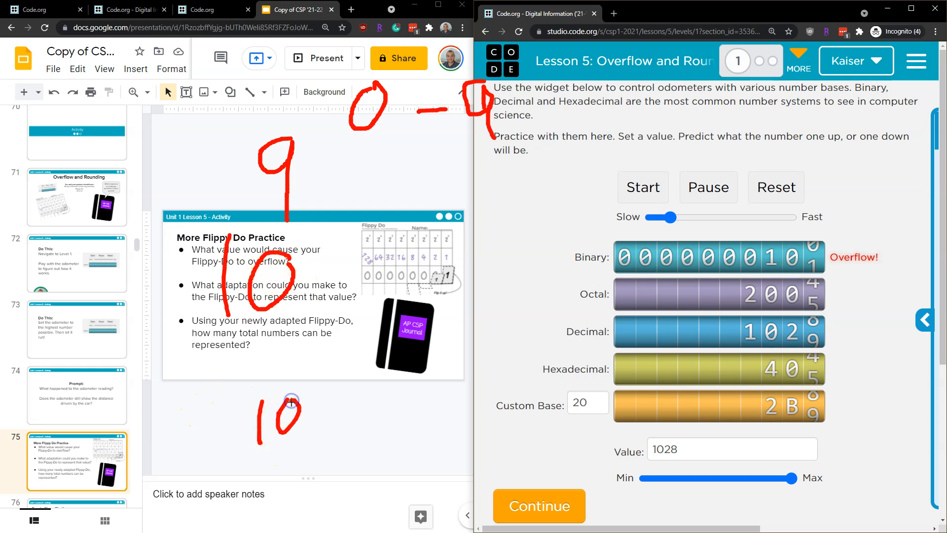
drag(293, 401, 327, 436)
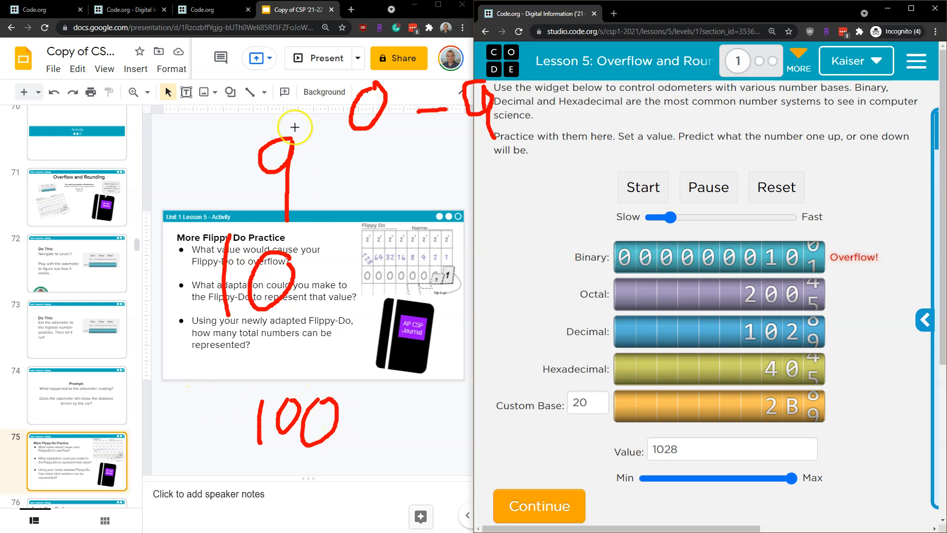
mouse_move(285, 149)
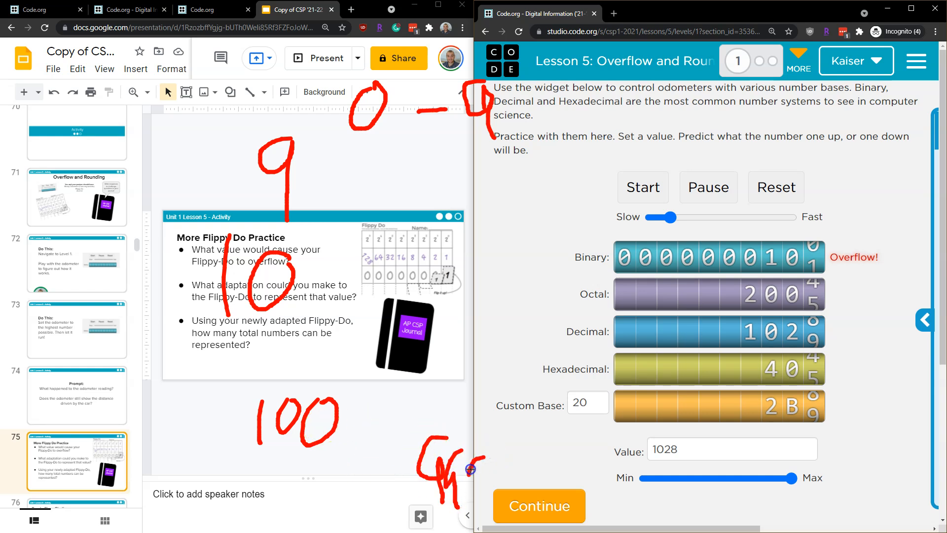
drag(378, 387, 393, 423)
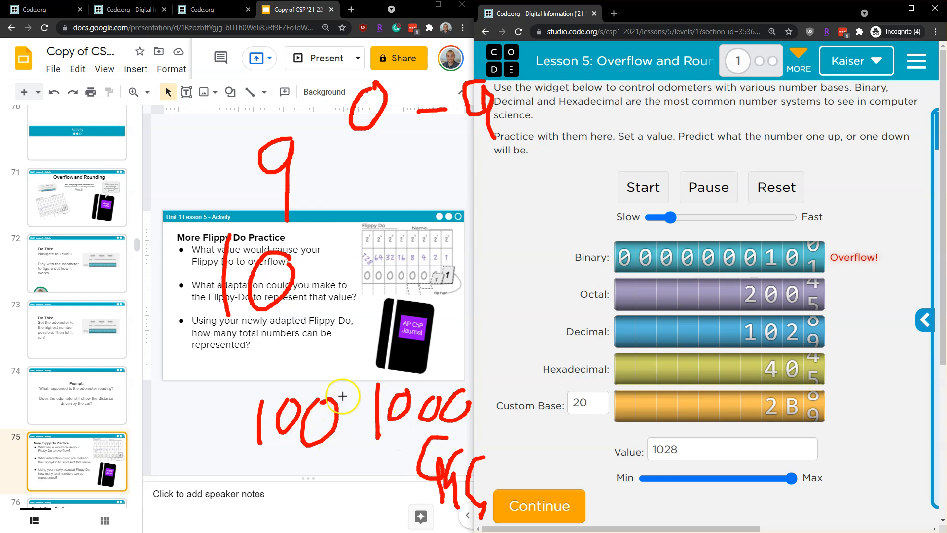
mouse_move(518, 325)
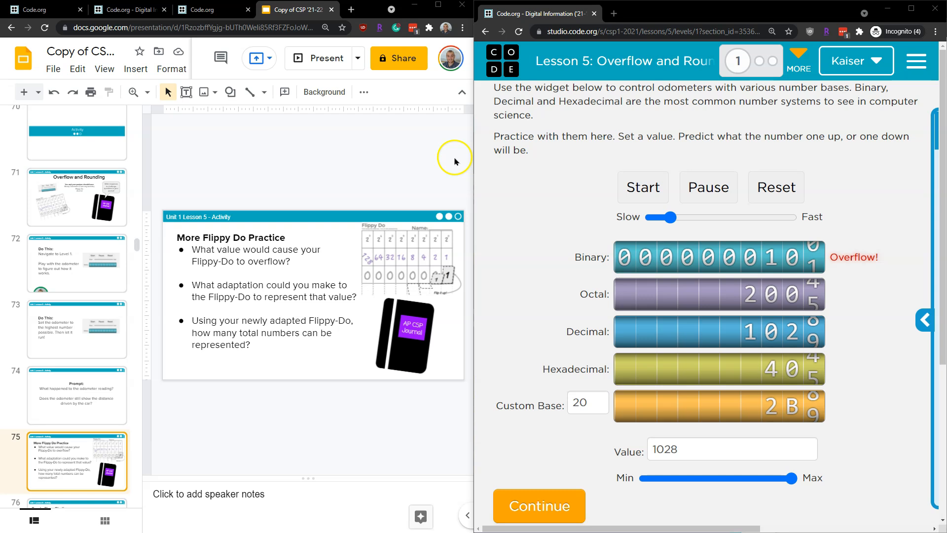
mouse_move(358, 252)
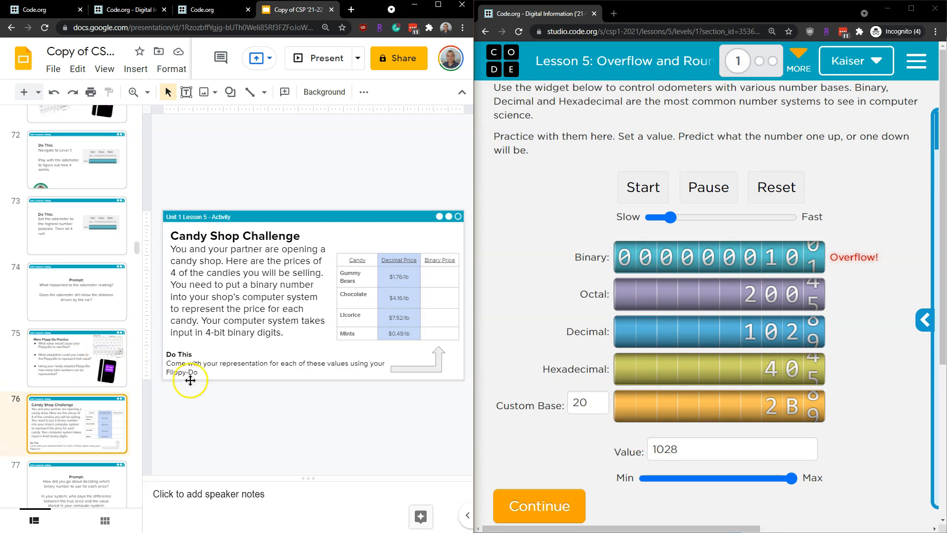
mouse_move(309, 264)
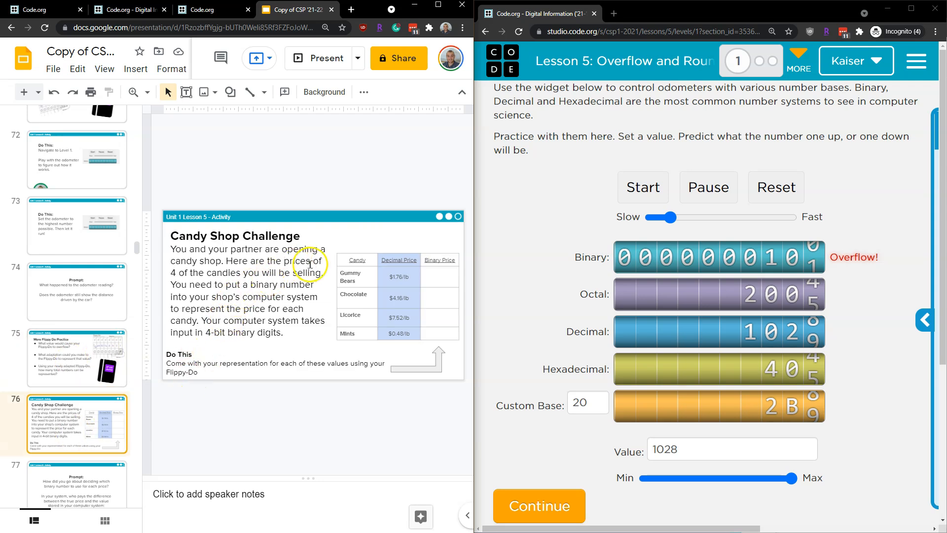
mouse_move(326, 282)
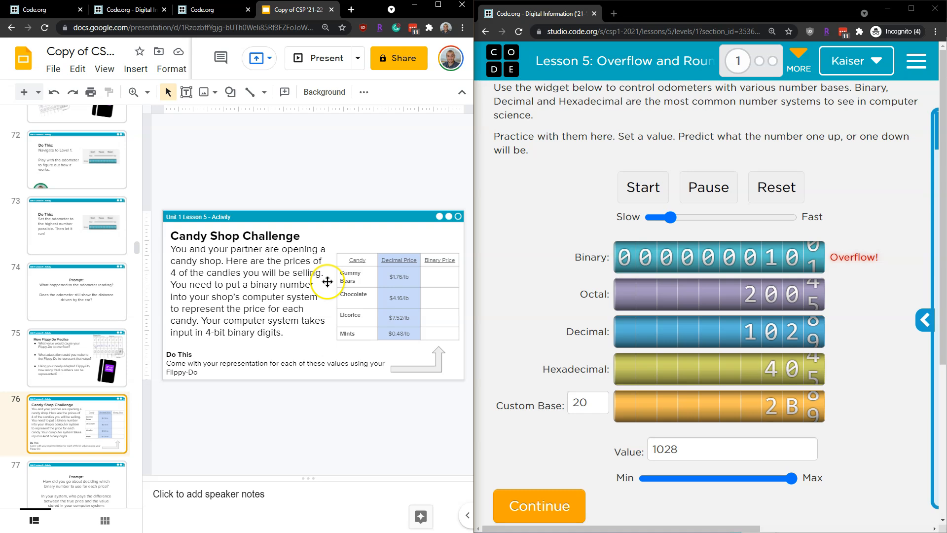
mouse_move(301, 297)
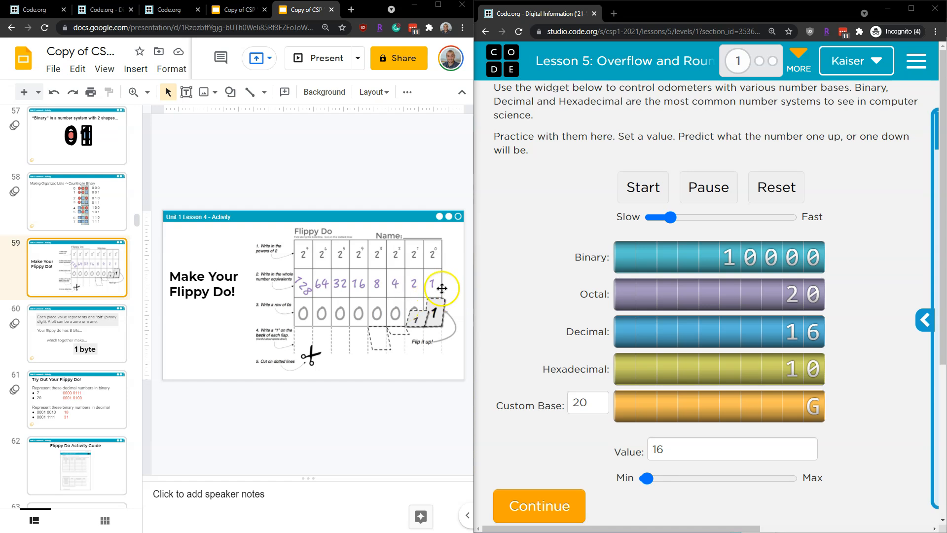
mouse_move(738, 61)
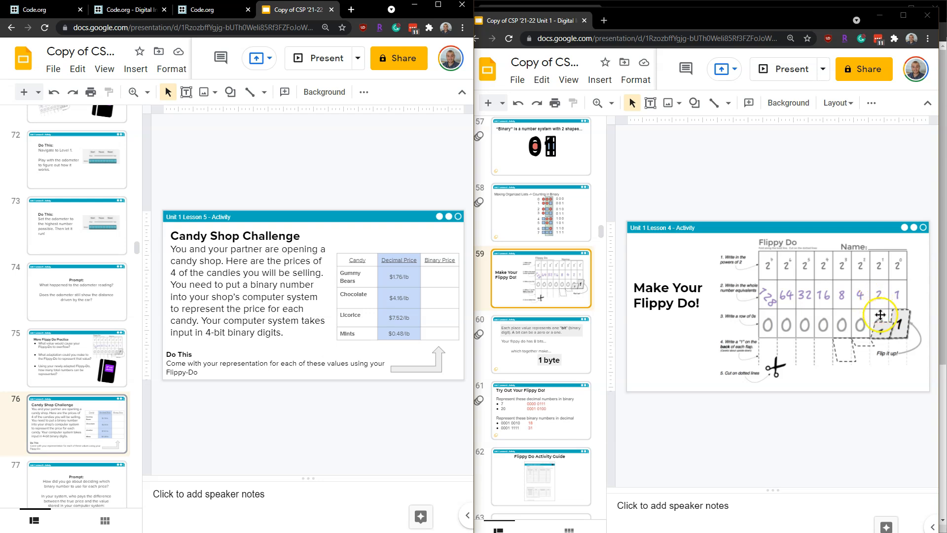
- Mark a flipped-up bit in red on the Flippy Do flaps
drag(881, 315, 881, 299)
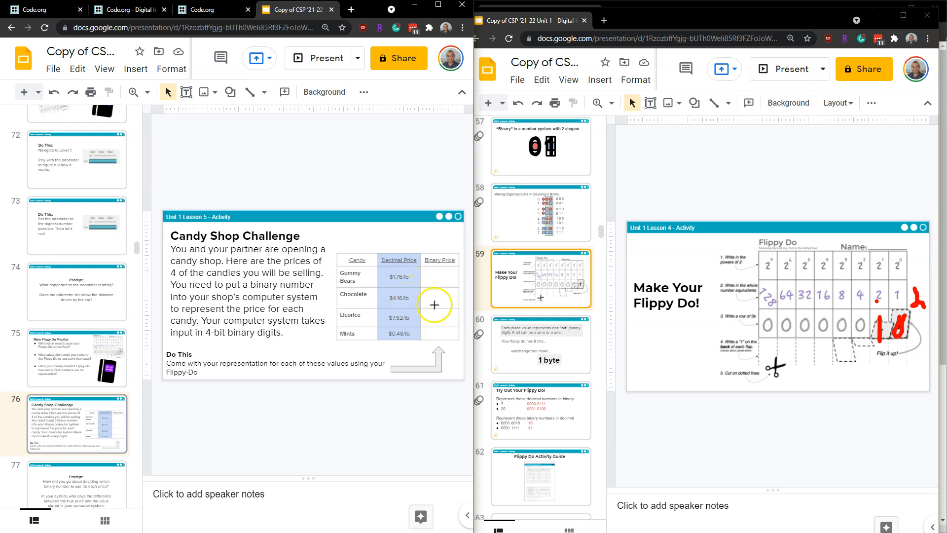
mouse_move(374, 294)
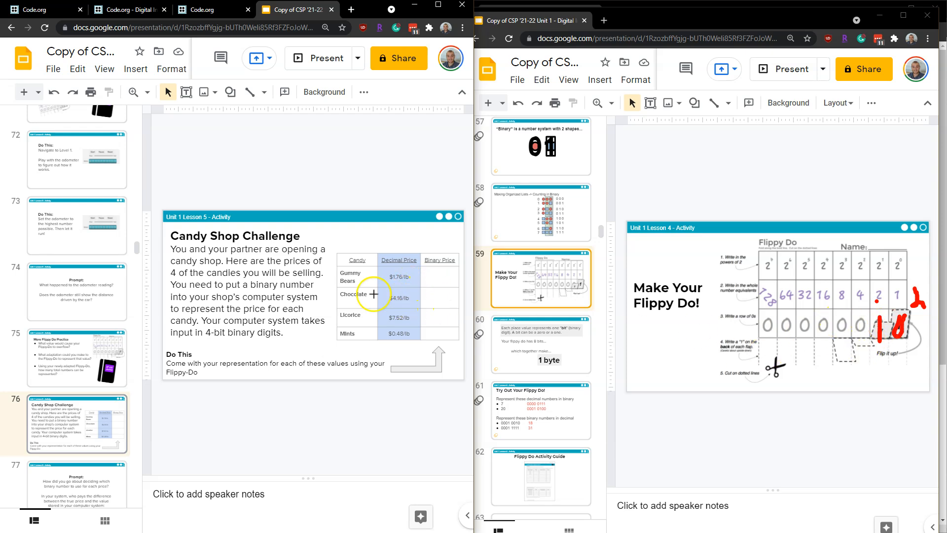
mouse_move(857, 338)
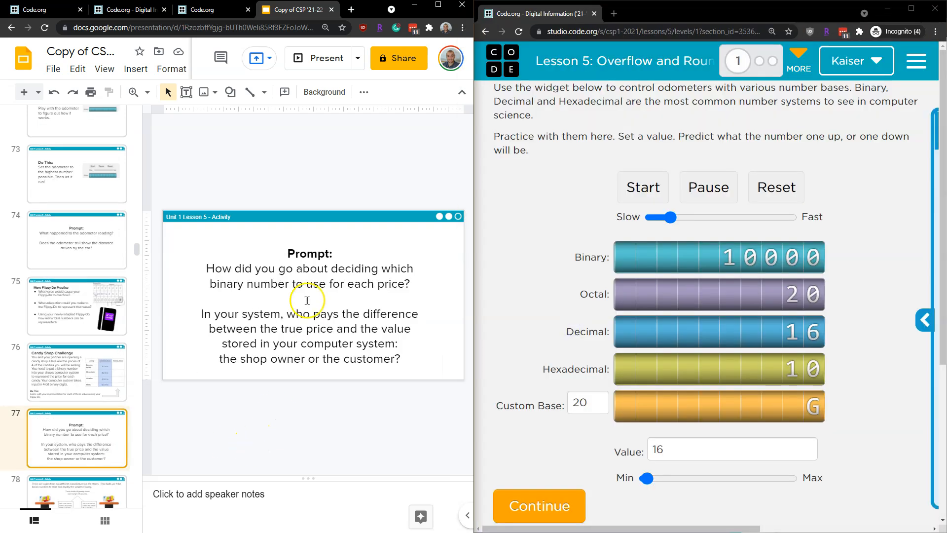
mouse_move(404, 285)
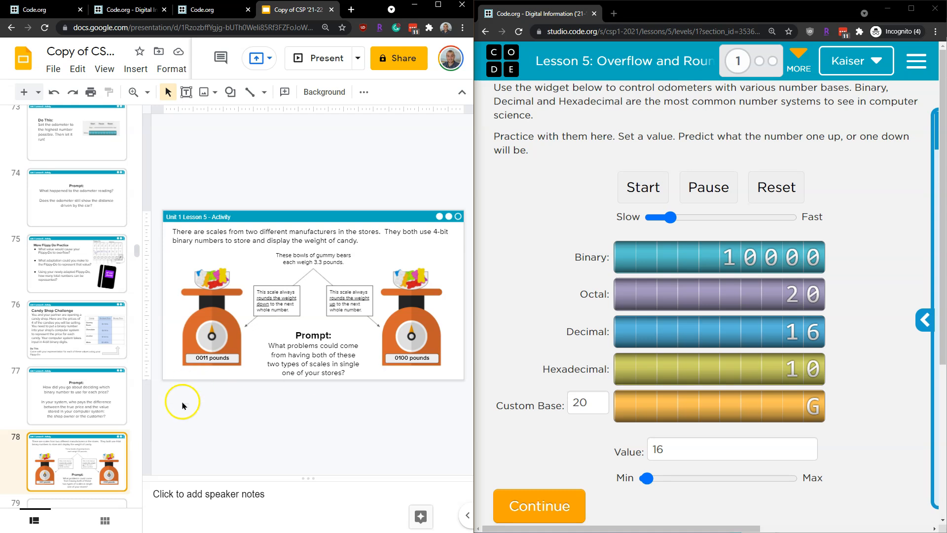
mouse_move(95, 454)
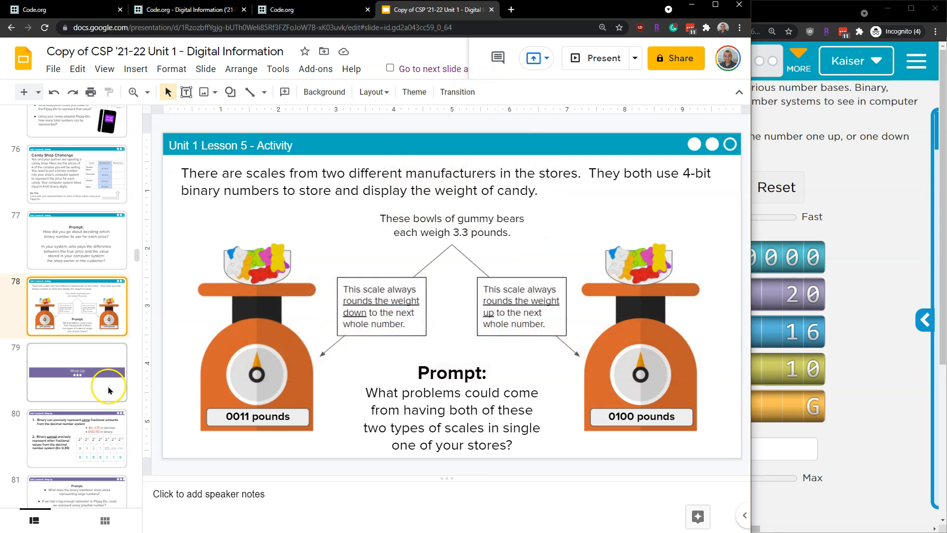
mouse_move(110, 339)
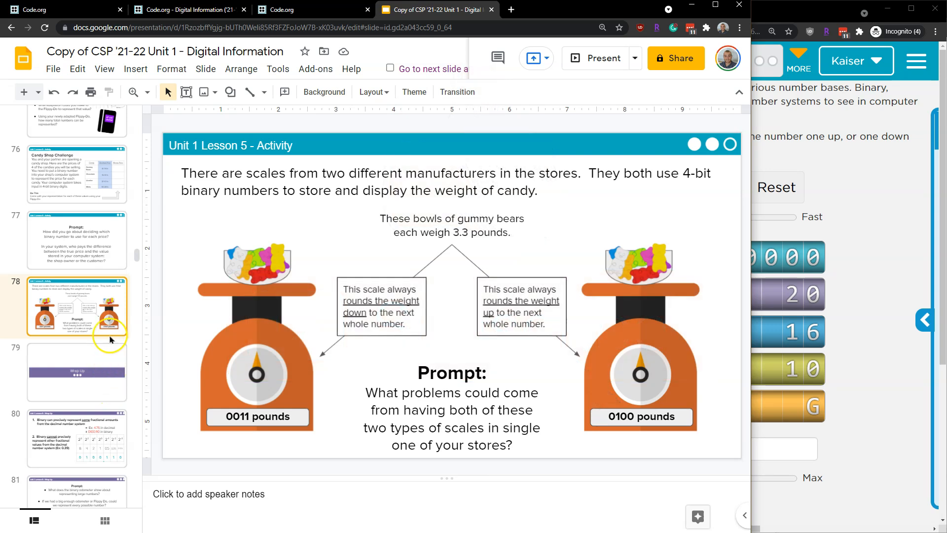
mouse_move(505, 331)
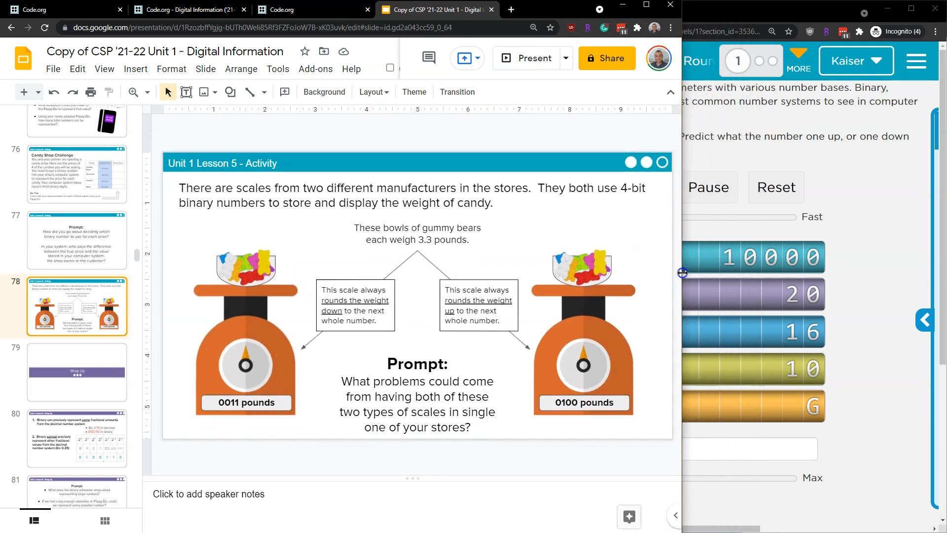
mouse_move(596, 261)
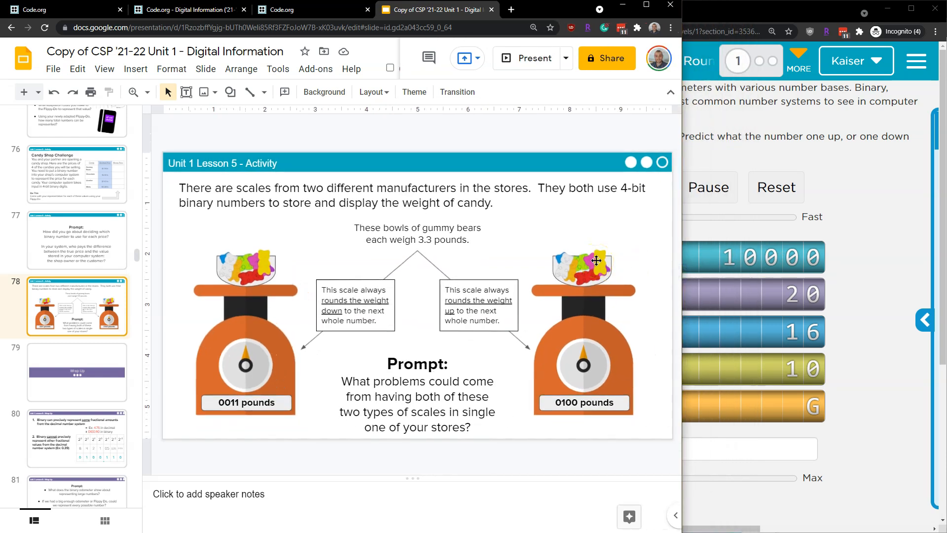